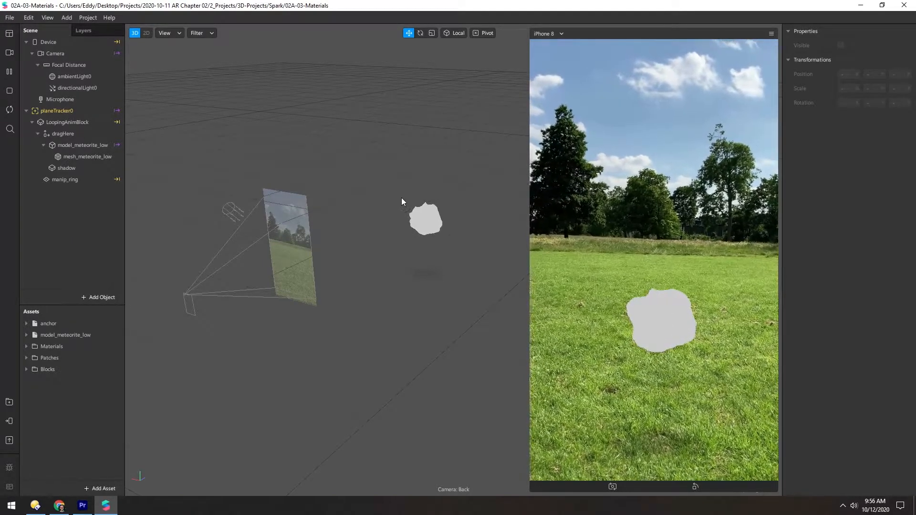
Select mesh_meteorite_low in the Scene panel to show its properties in the Inspector
left_click(88, 156)
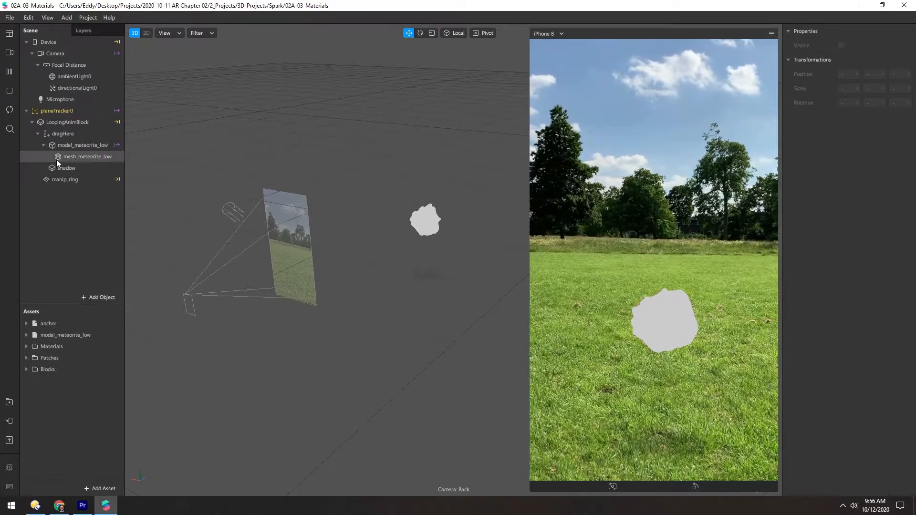
left_click(87, 156)
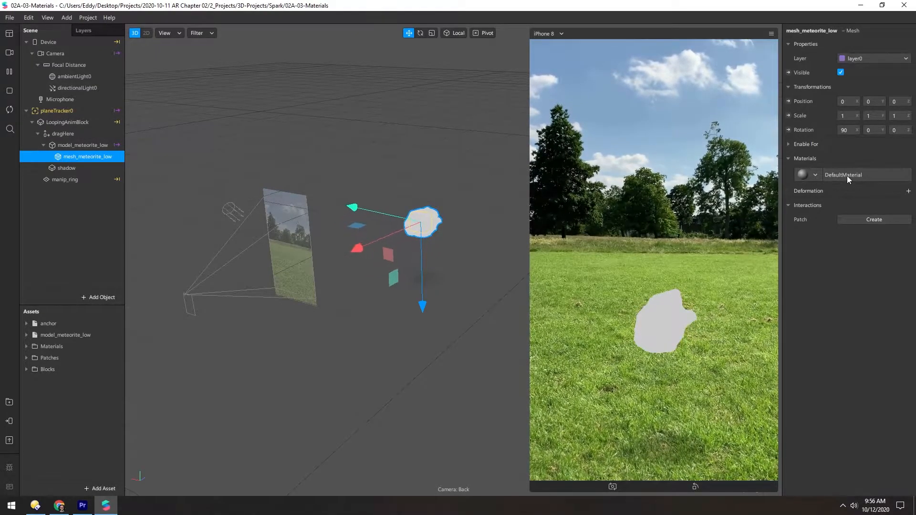
Change DefaultMaterial's shader type from Flat to Standard so the rock is shaded
left_click(843, 174)
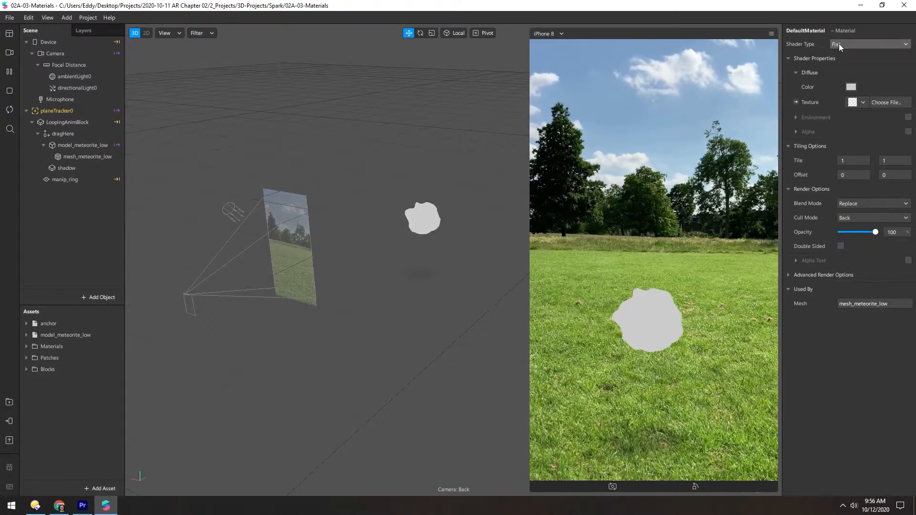
left_click(868, 44)
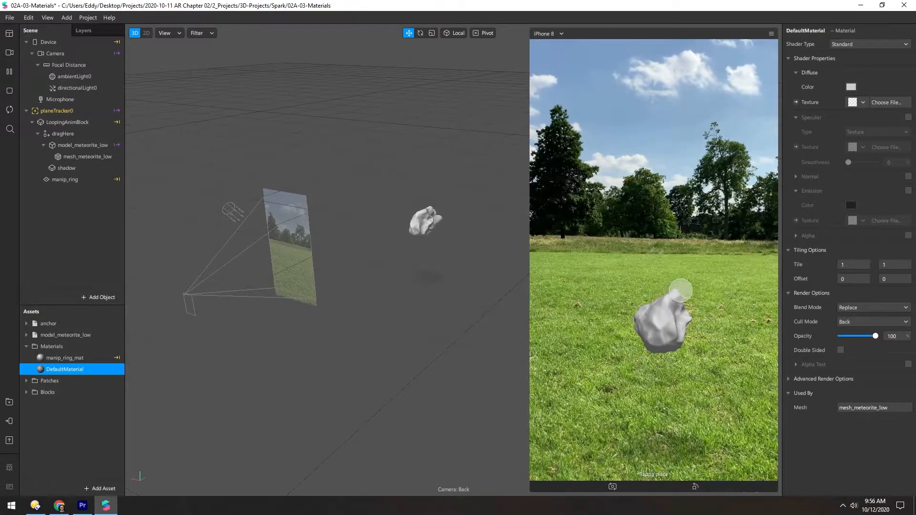
Toggle directionalLight0's visibility off and on, then reselect mesh_meteorite_low
left_click(75, 88)
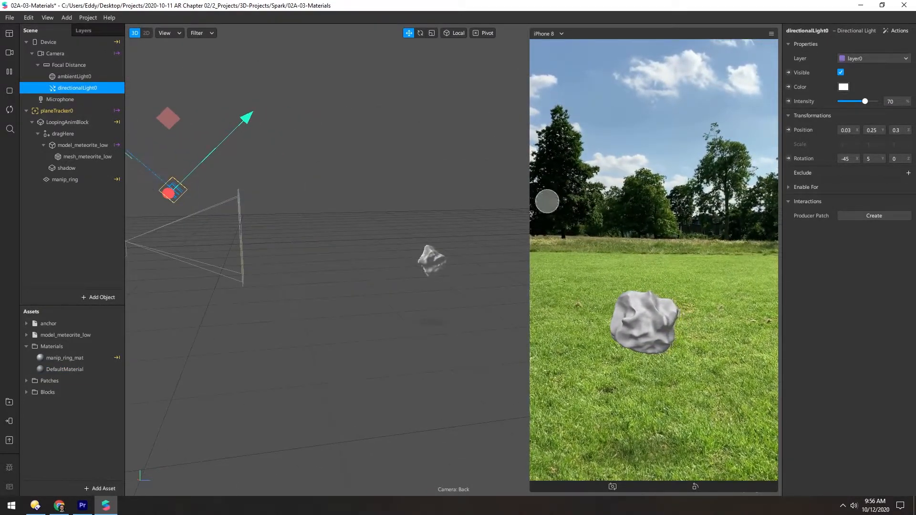
left_click(841, 71)
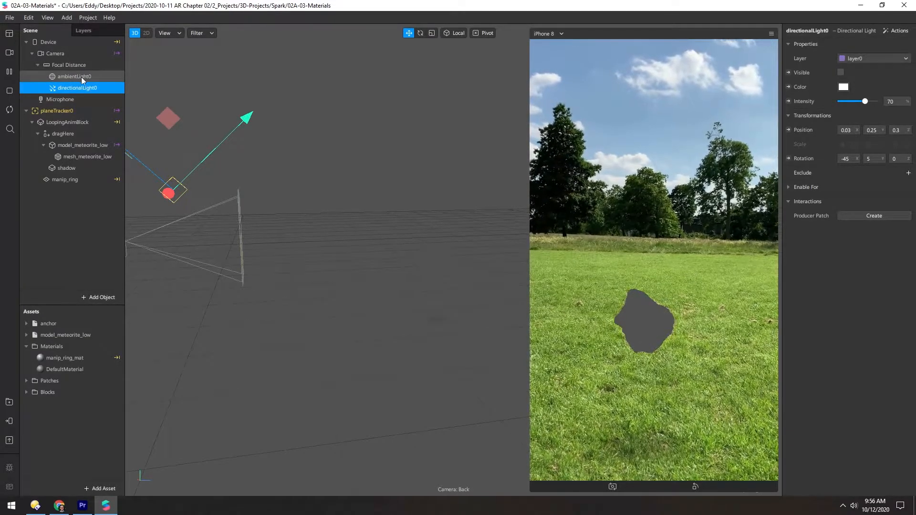
left_click(839, 72)
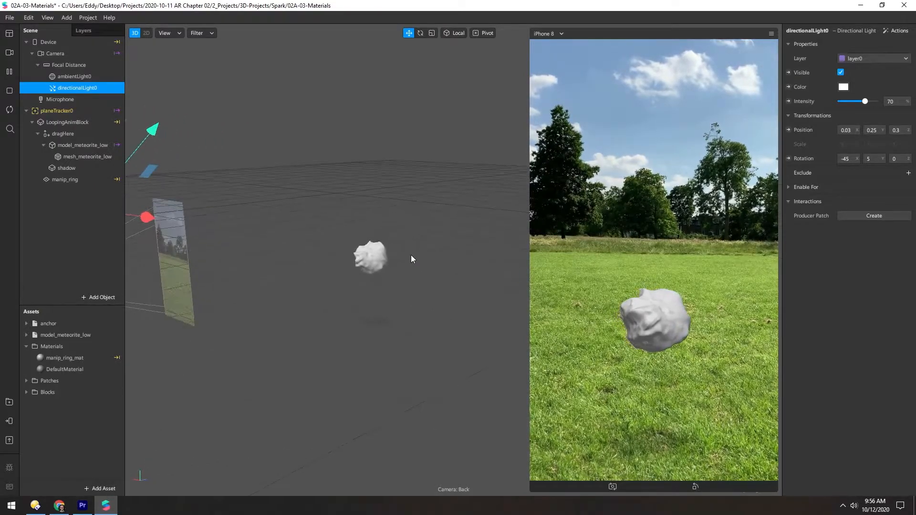
left_click(87, 157)
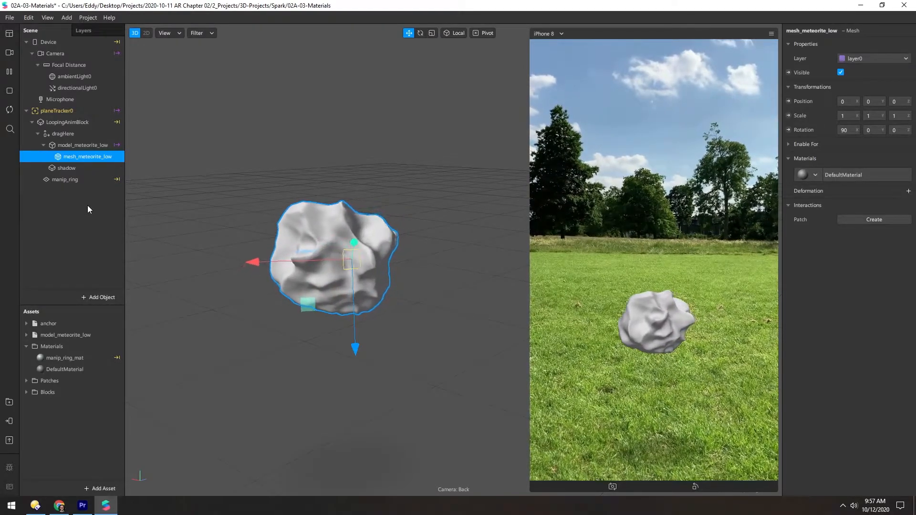
Rename the material mat_meteorite and enable Normal with the tex_meteorite_normal texture
double_click(64, 369)
type("mat_meteorite")
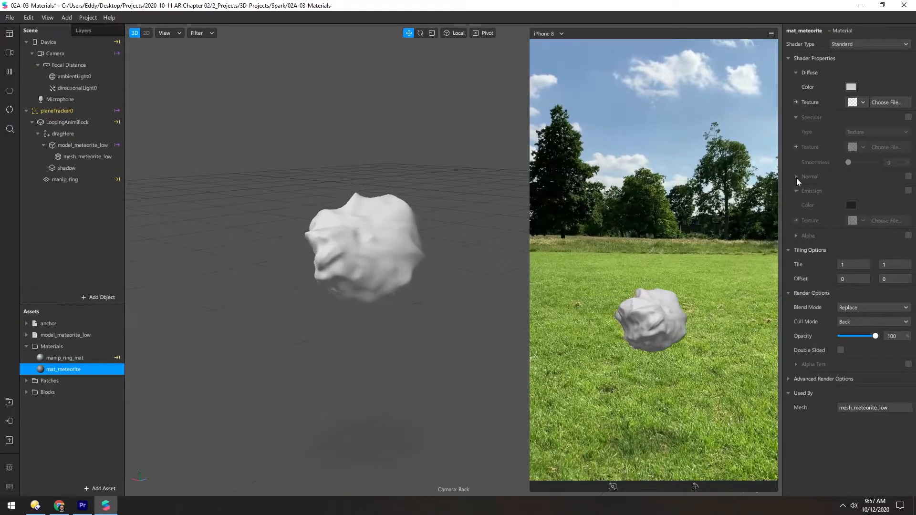
left_click(908, 177)
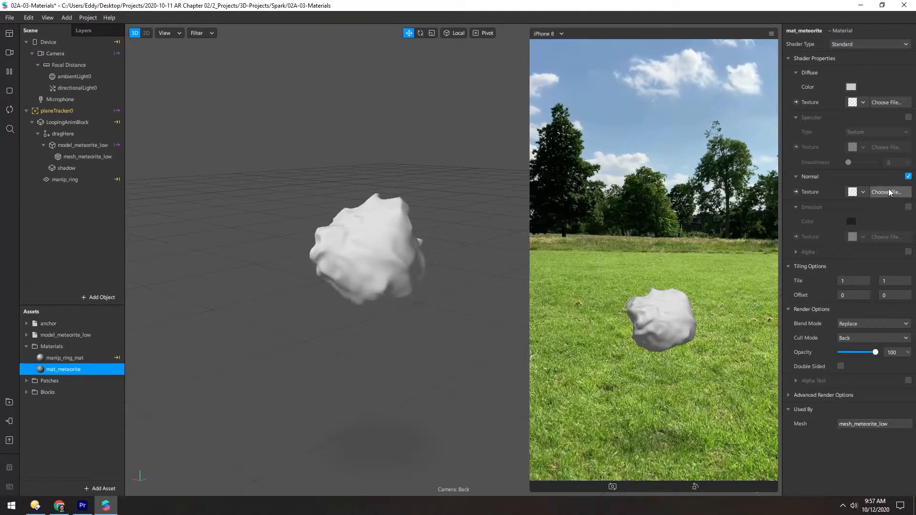
left_click(886, 192)
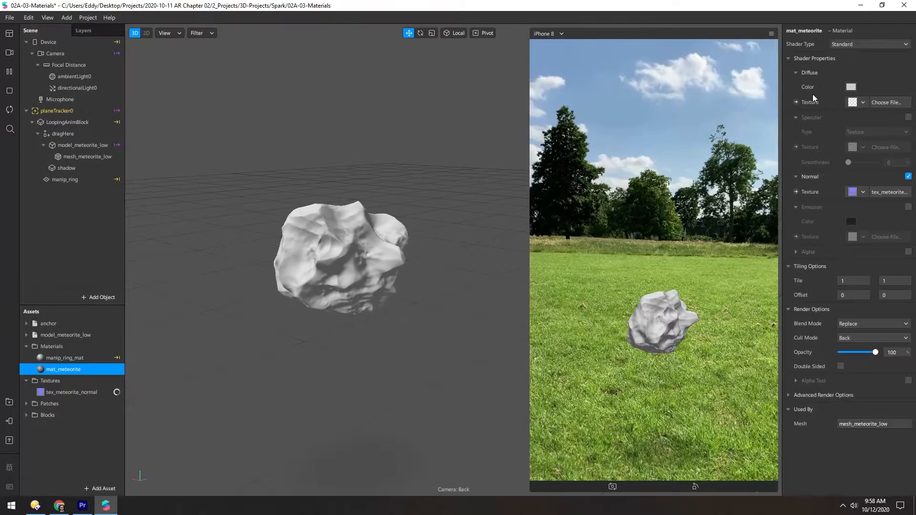
Set the diffuse colour to dark brown #562706 via an orange-brown hue darkened with the value slider
left_click(850, 87)
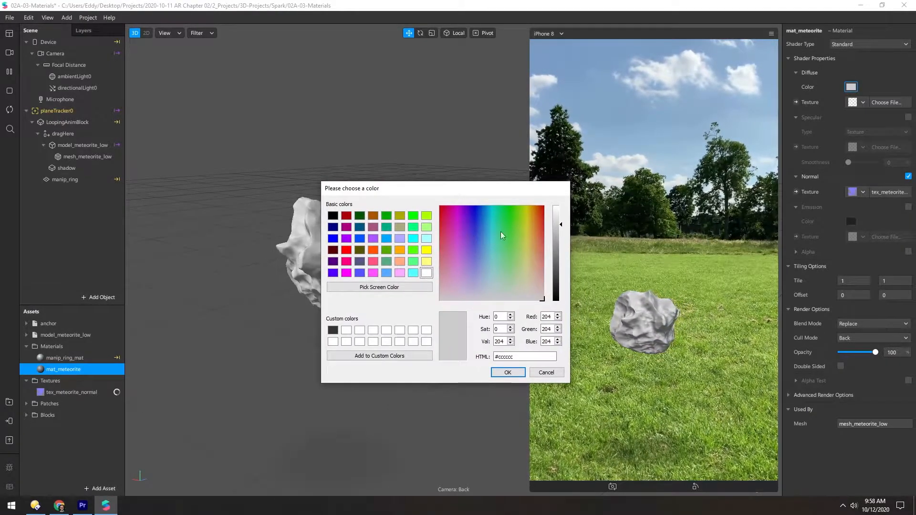
left_click(537, 213)
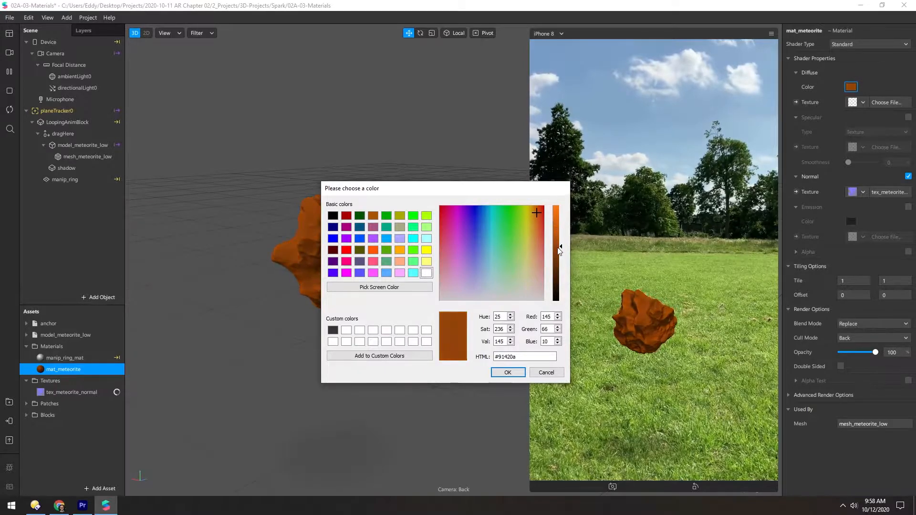
left_click_drag(555, 246, 555, 269)
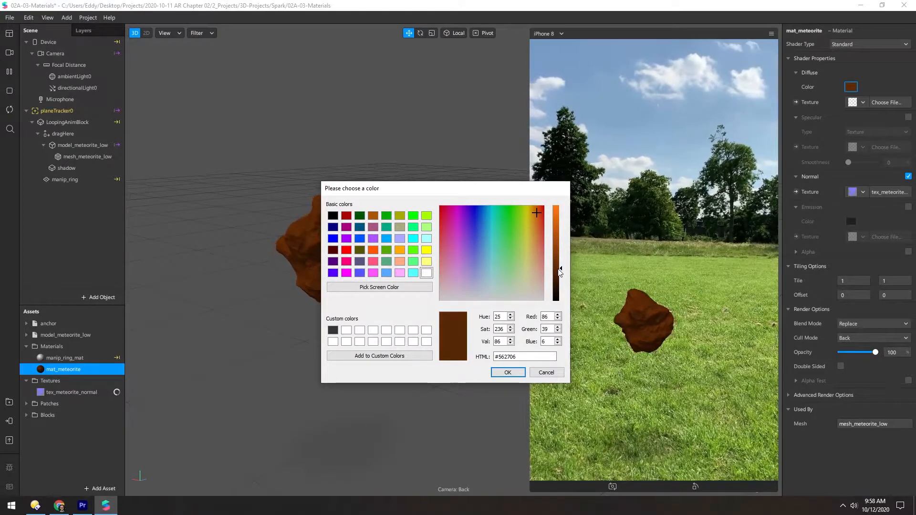
left_click(506, 372)
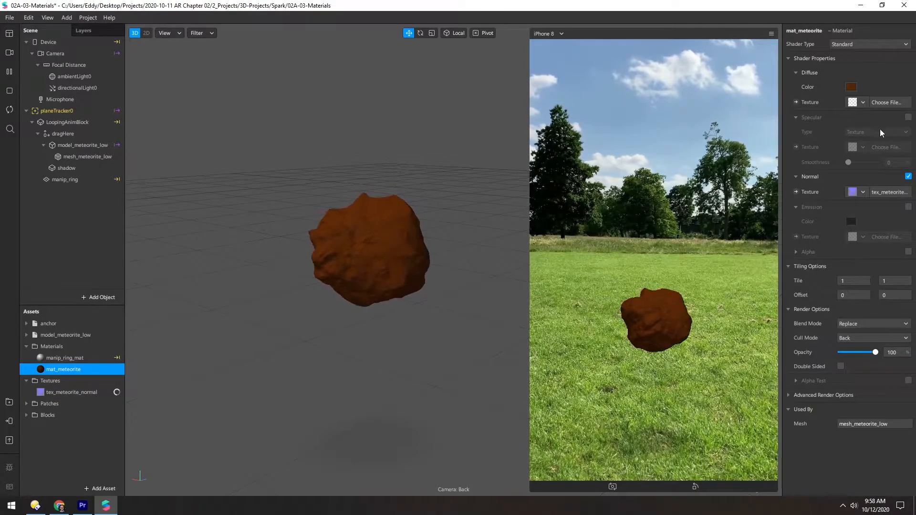
Enable Specular on mat_meteorite and set its type to Color
left_click(907, 117)
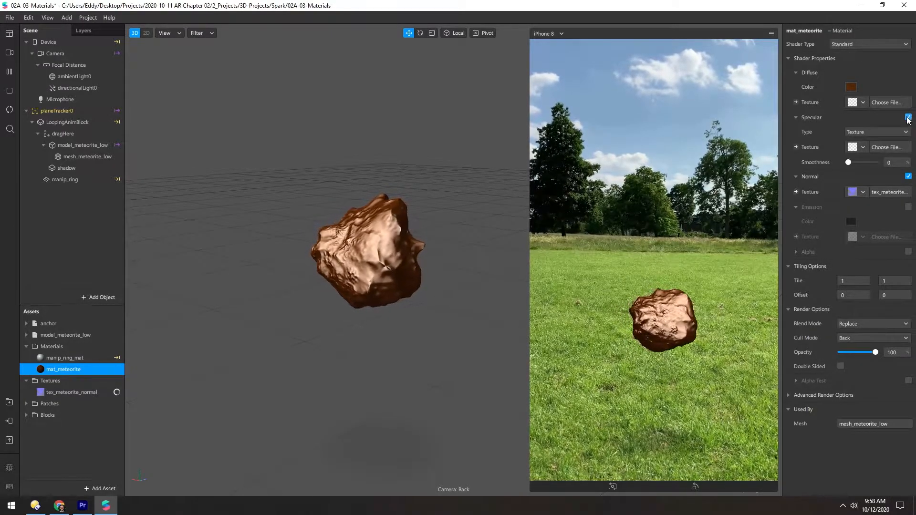
left_click(907, 117)
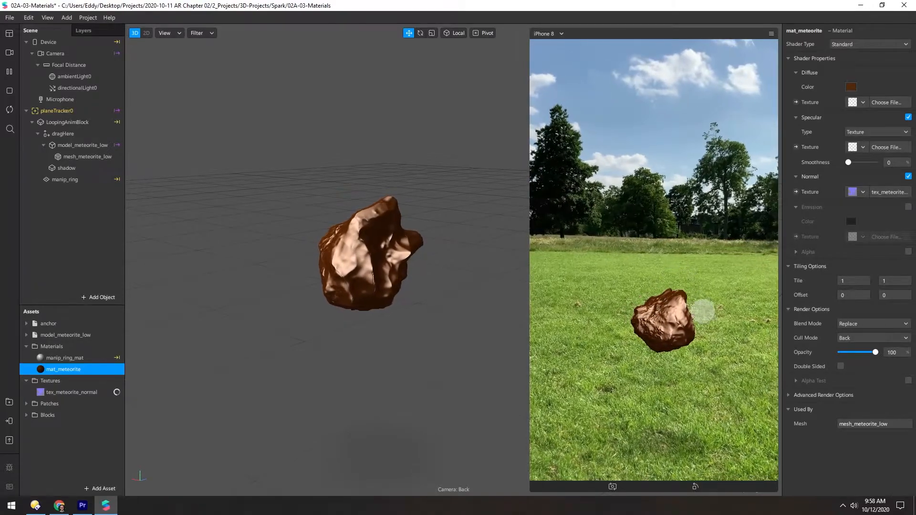
left_click(876, 132)
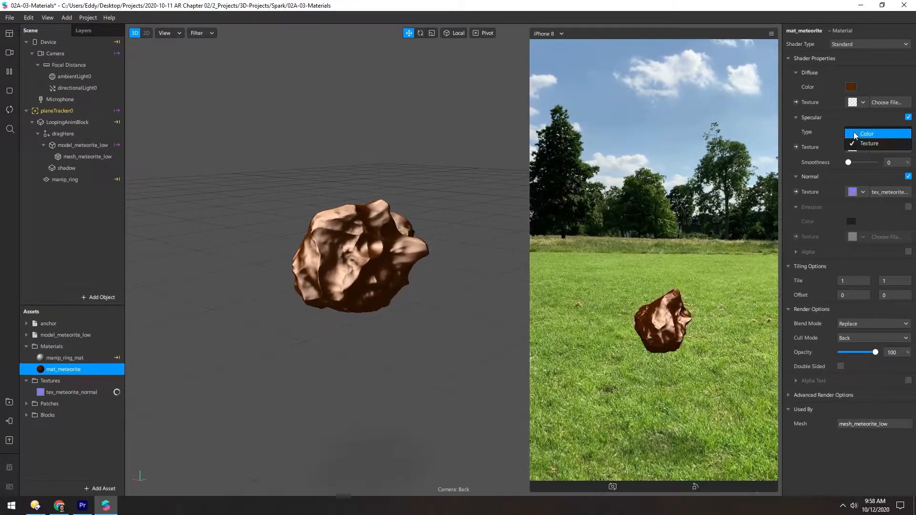
left_click(867, 134)
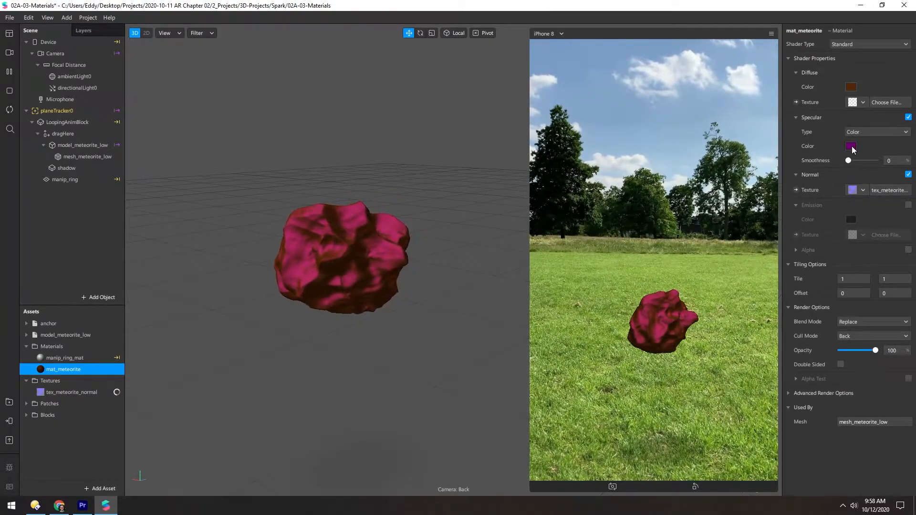